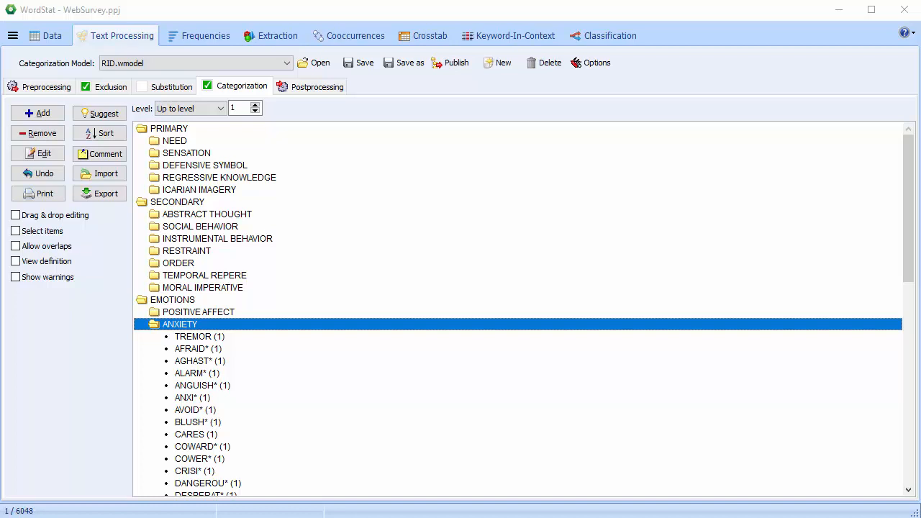
# - Keep RID.wmodel, browse into GOP Debates 2011 and select the first eleven debate files
pyautogui.click(285, 64)
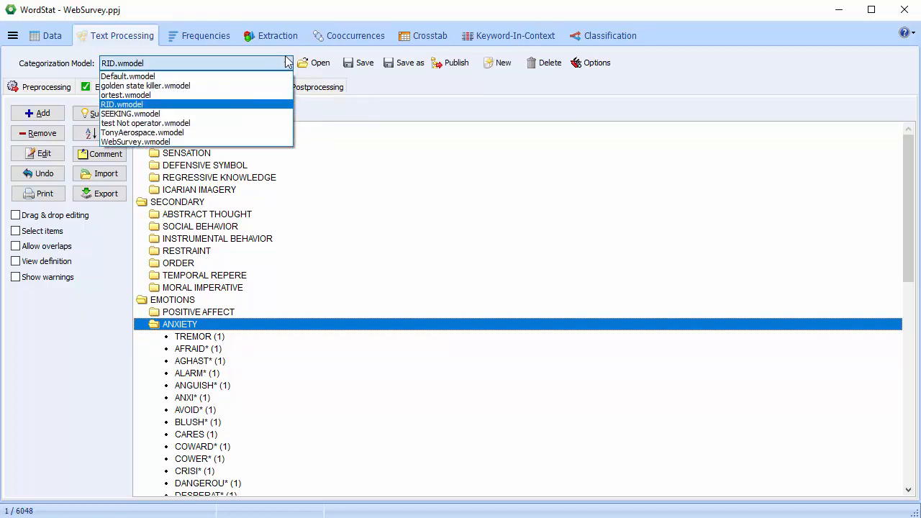
pyautogui.click(120, 104)
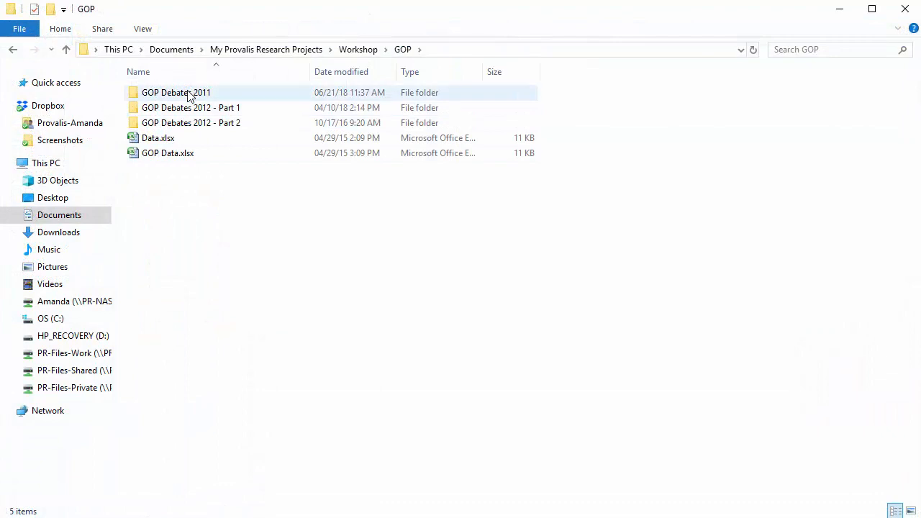
pyautogui.click(175, 92)
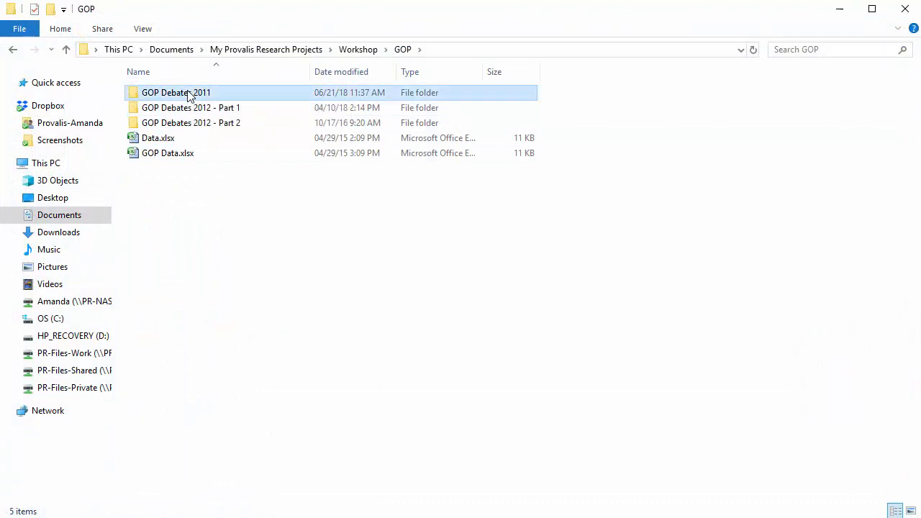
pyautogui.doubleClick(176, 92)
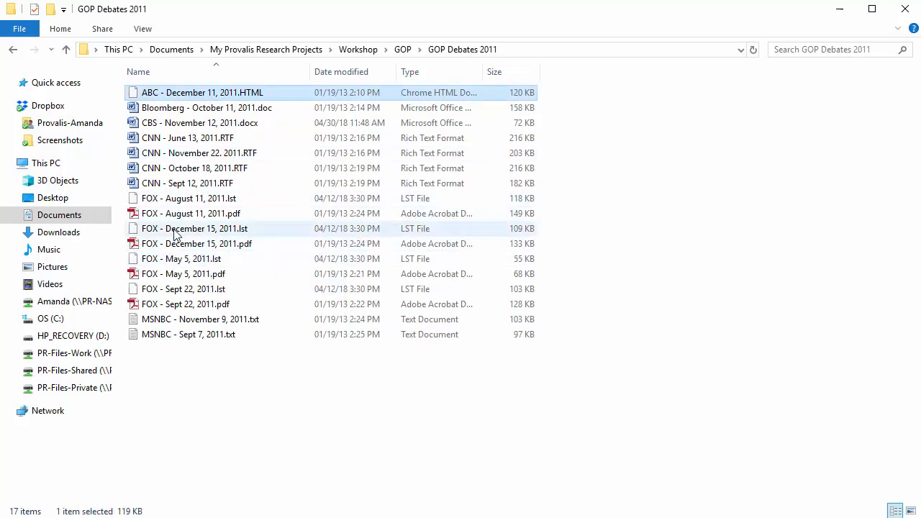
pyautogui.click(194, 227)
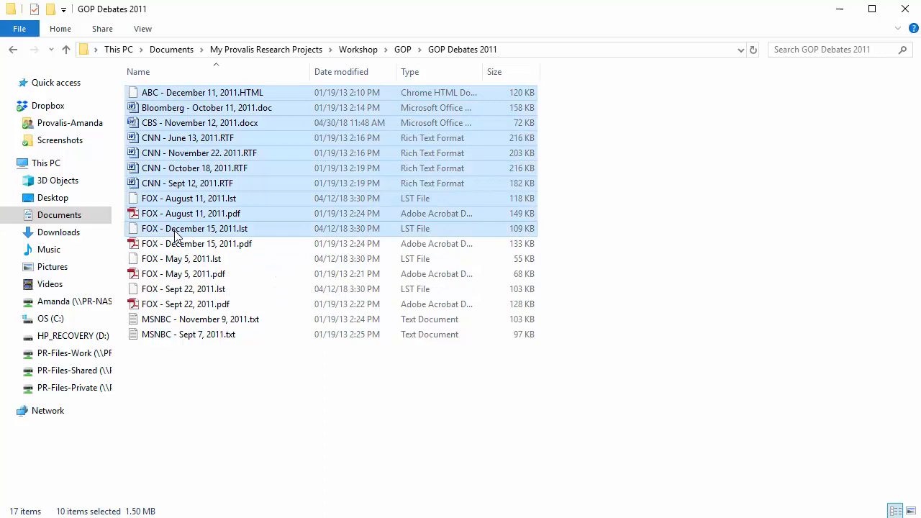
pyautogui.rightClick(176, 236)
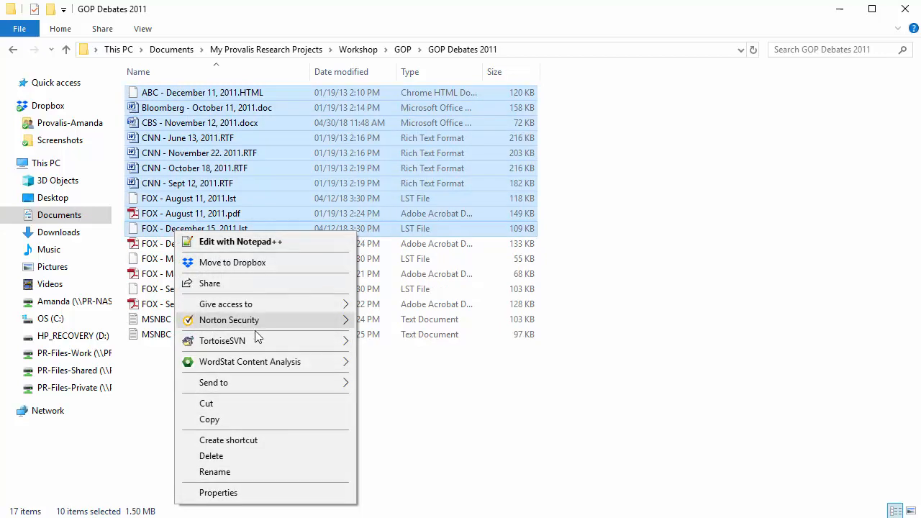
pyautogui.moveTo(250, 361)
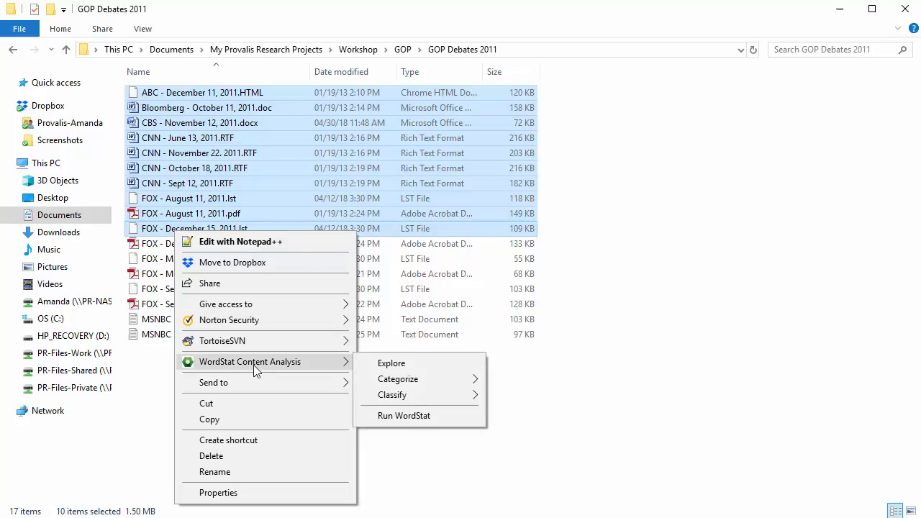
pyautogui.moveTo(391, 362)
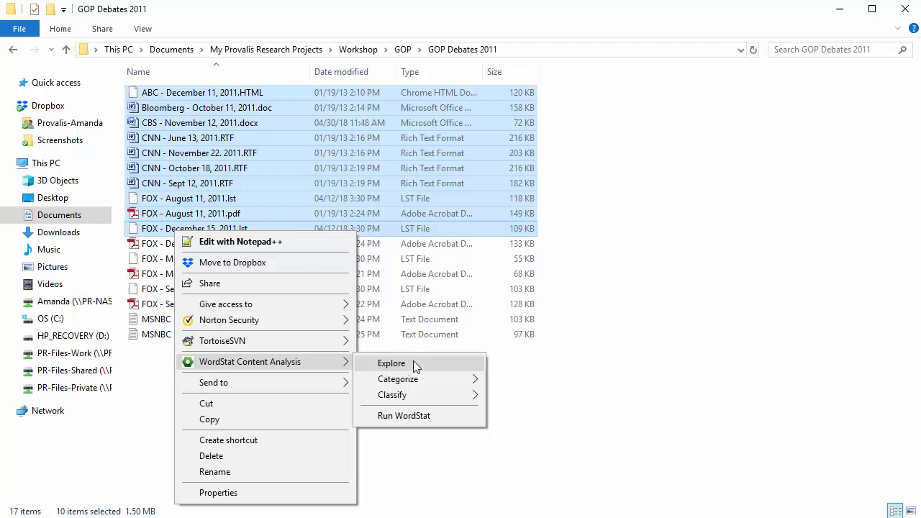
pyautogui.moveTo(397, 379)
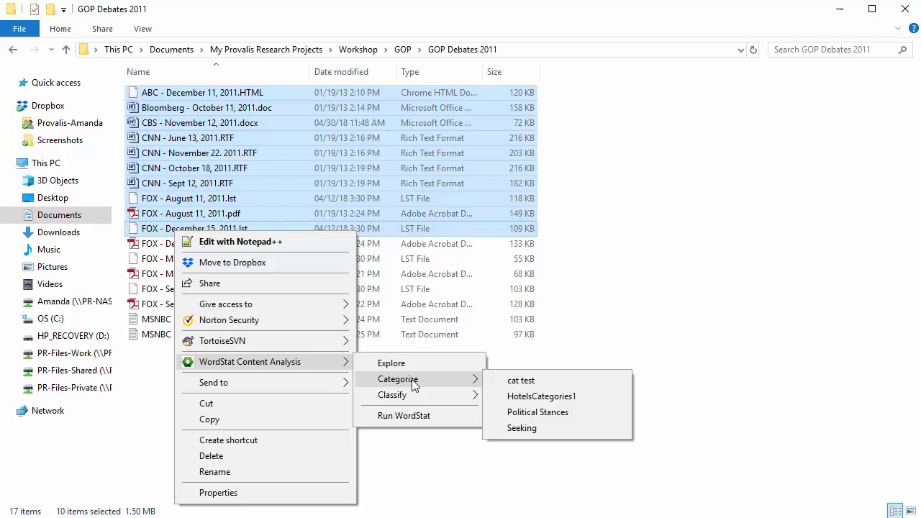
pyautogui.moveTo(391, 394)
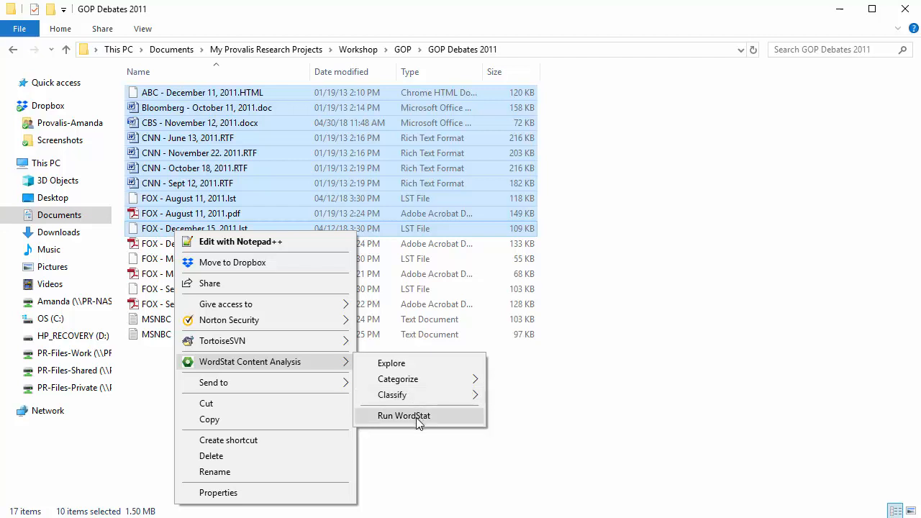
pyautogui.moveTo(414, 371)
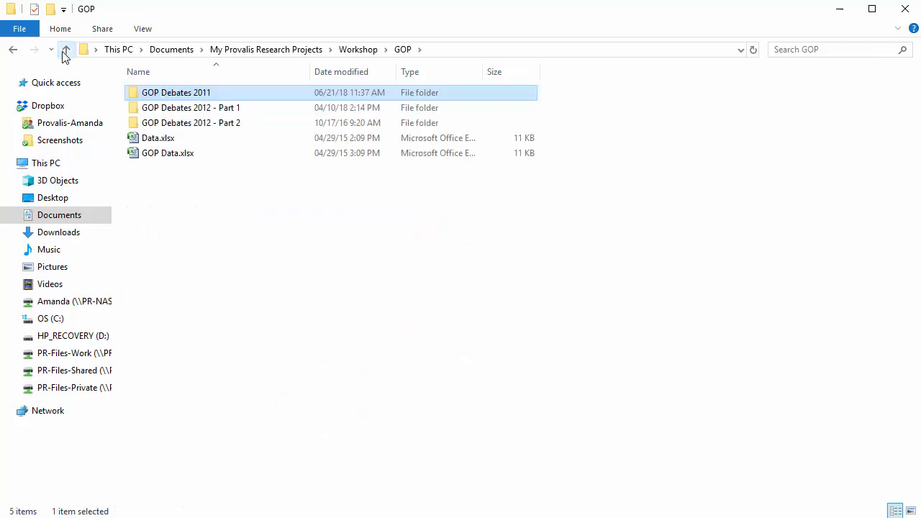
# - From Workshop, explore the GOP folder with subfolders in WordStat, excluding WordPerfect files
pyautogui.click(66, 49)
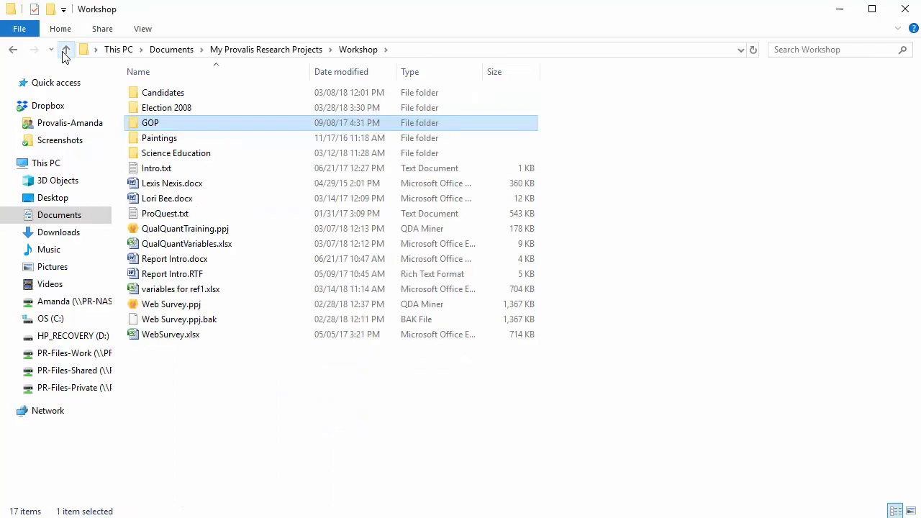
pyautogui.rightClick(150, 122)
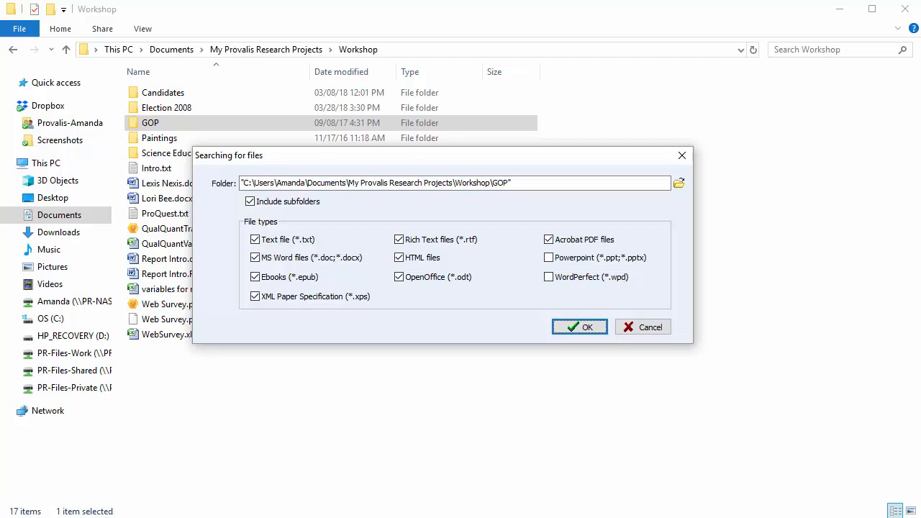
pyautogui.moveTo(293, 215)
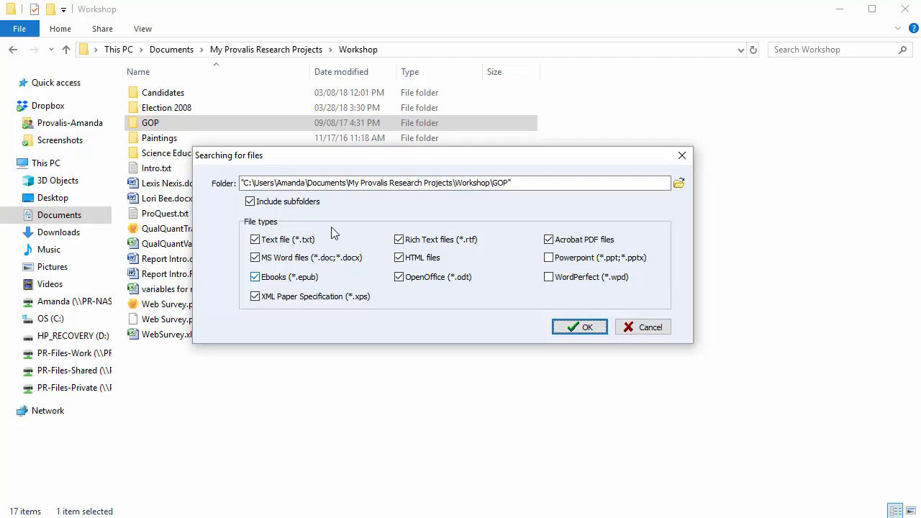
pyautogui.moveTo(506, 305)
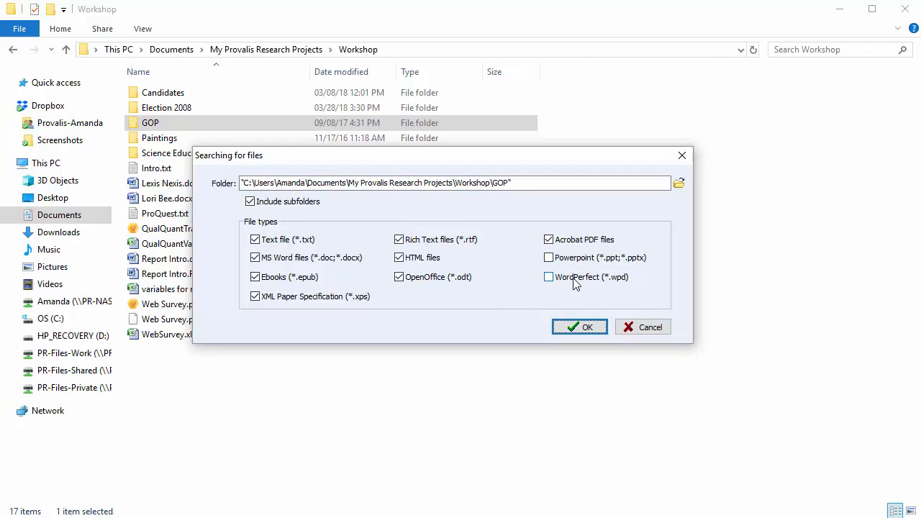
pyautogui.click(549, 276)
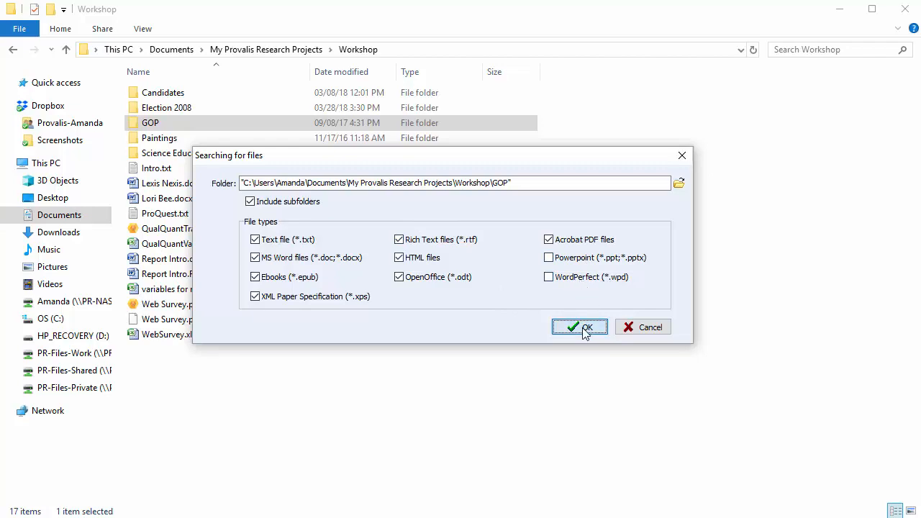
pyautogui.click(579, 326)
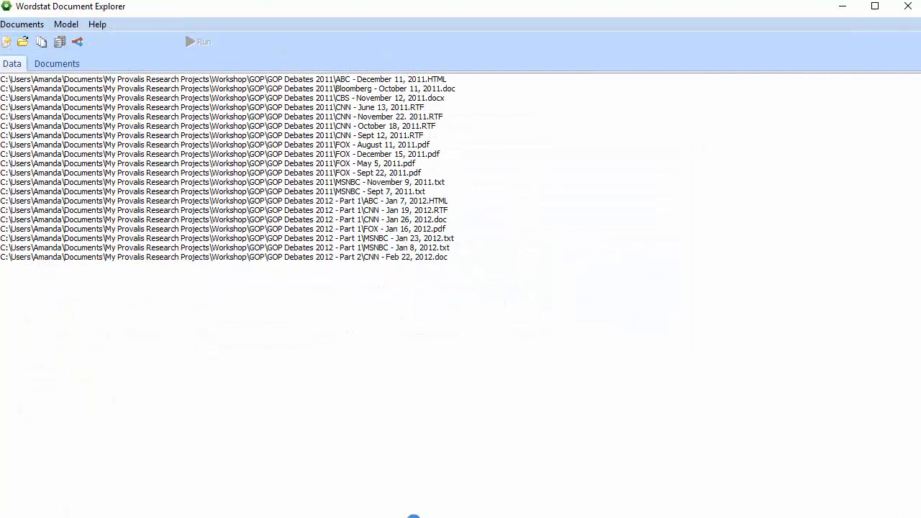
# - Run the frequency analysis, inspect APPLAUSE then PERRY, and view the full CNN Sept 12 transcript
pyautogui.click(199, 40)
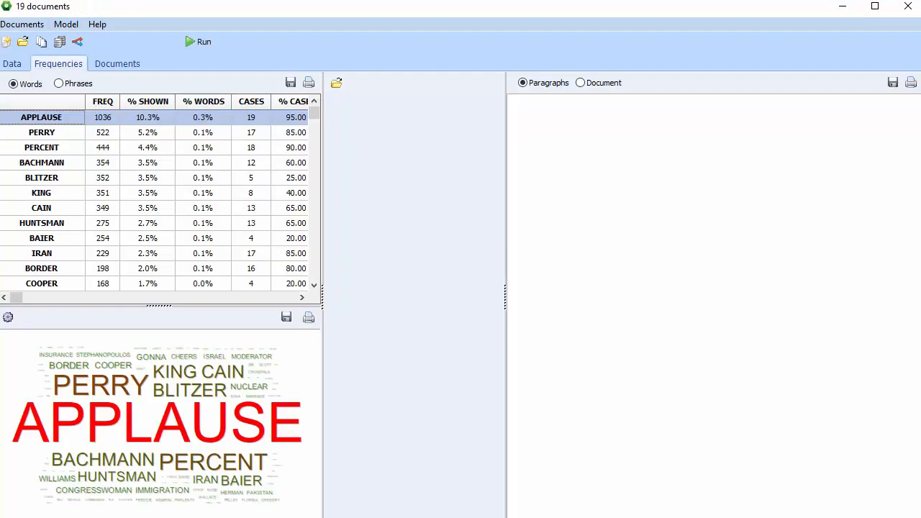
pyautogui.click(40, 116)
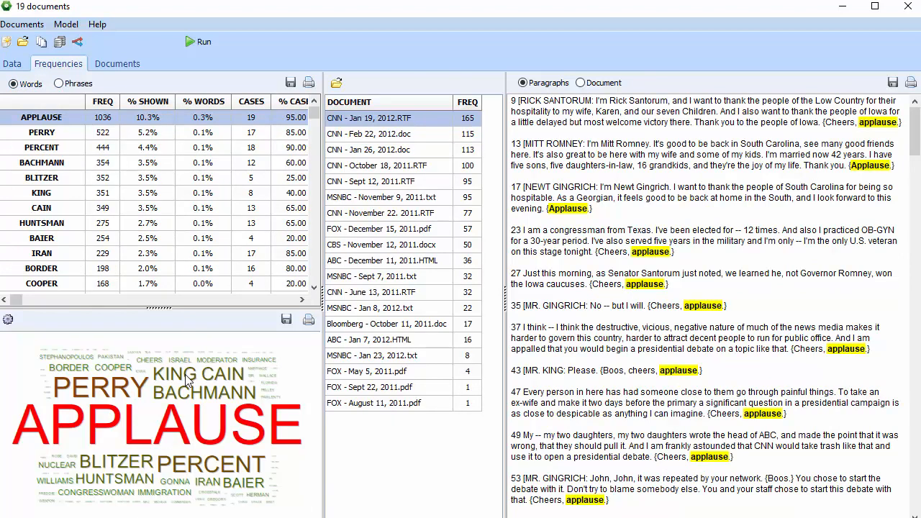
pyautogui.click(41, 132)
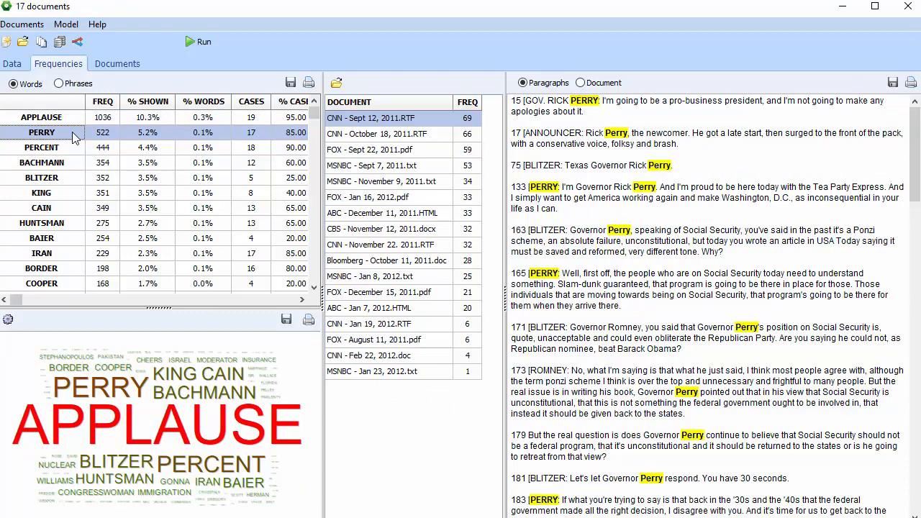
pyautogui.moveTo(382, 222)
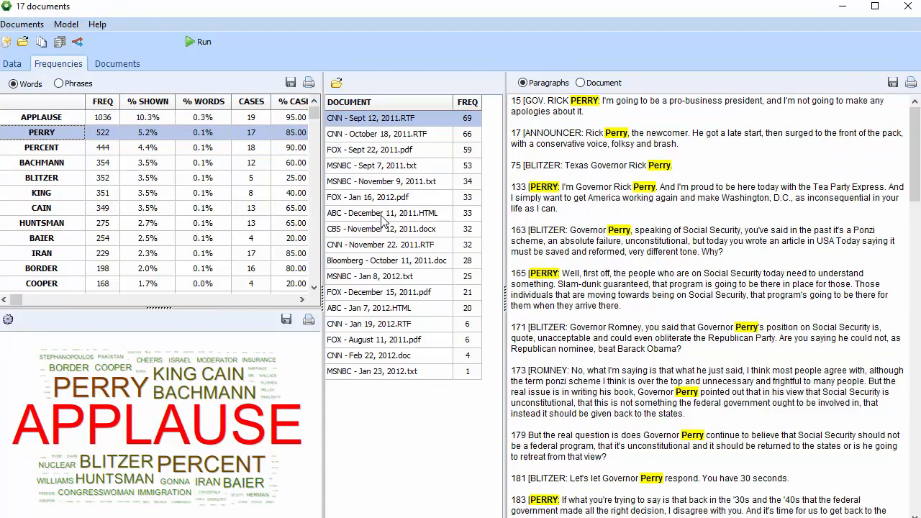
pyautogui.moveTo(383, 279)
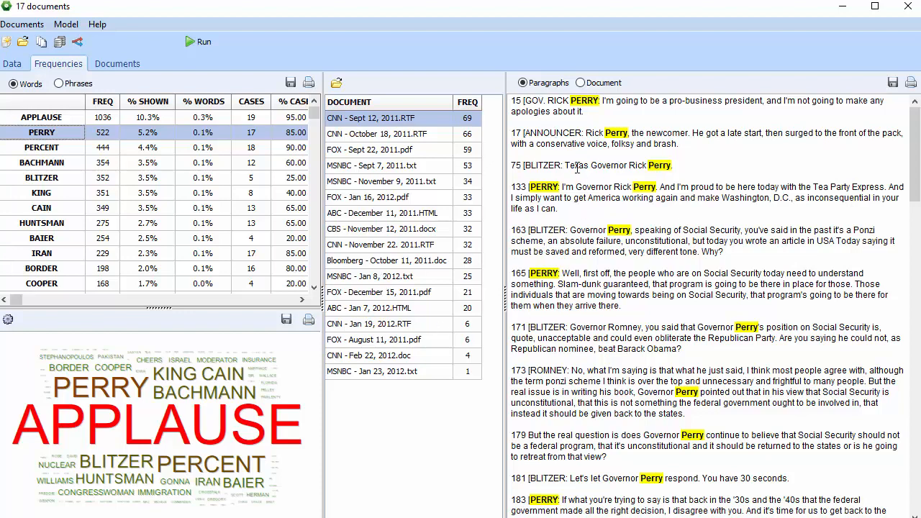
pyautogui.click(580, 82)
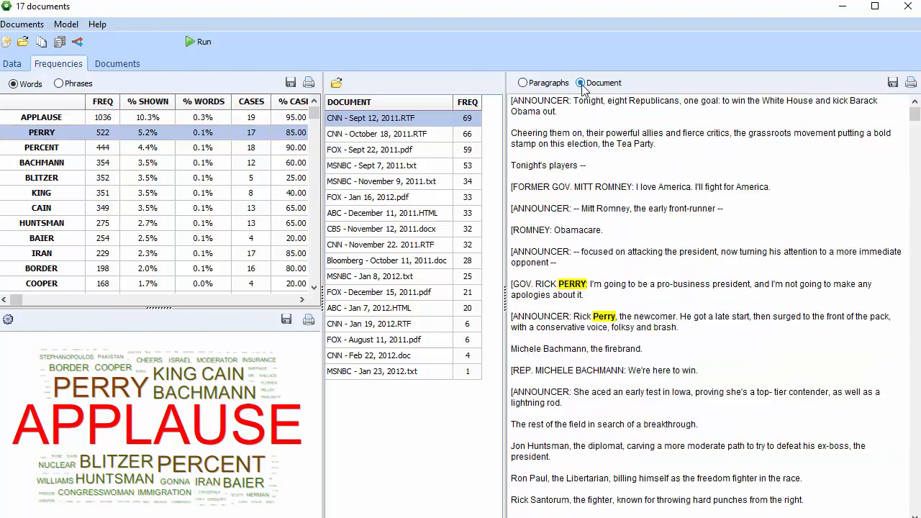
pyautogui.moveTo(583, 89)
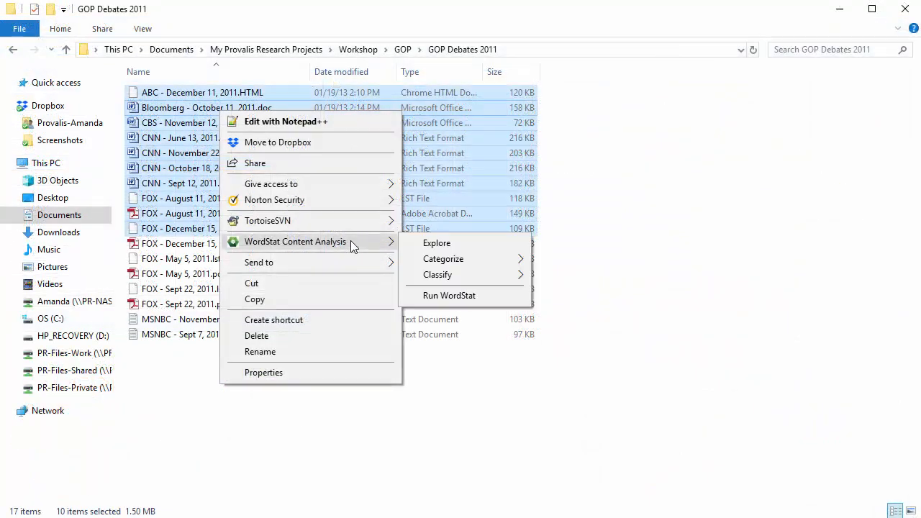
pyautogui.moveTo(443, 259)
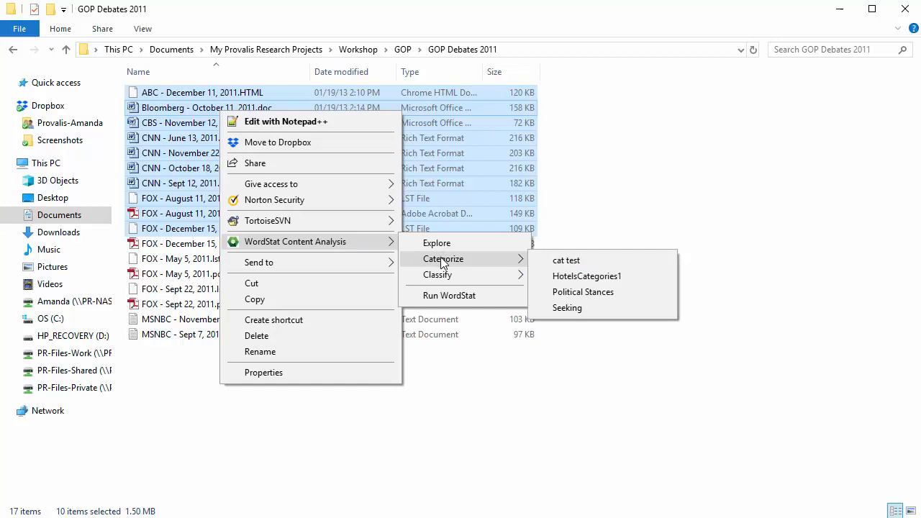
pyautogui.moveTo(437, 275)
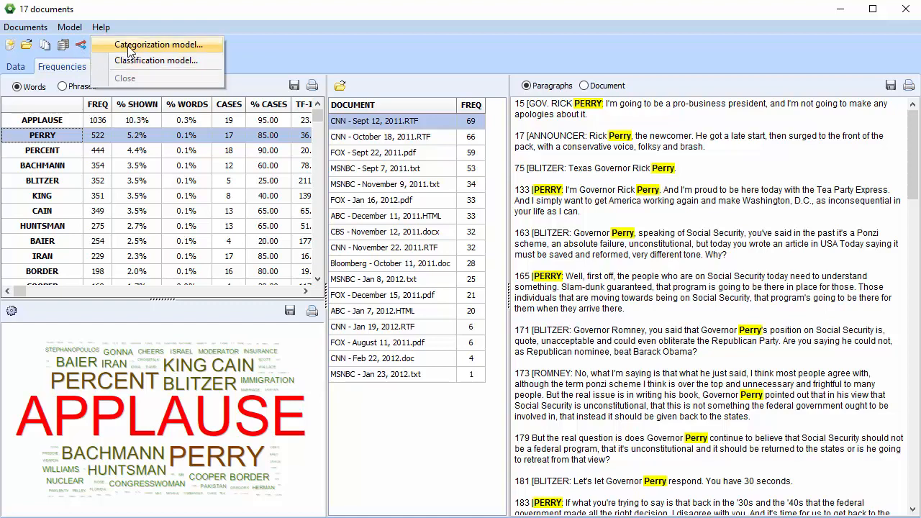
pyautogui.moveTo(156, 60)
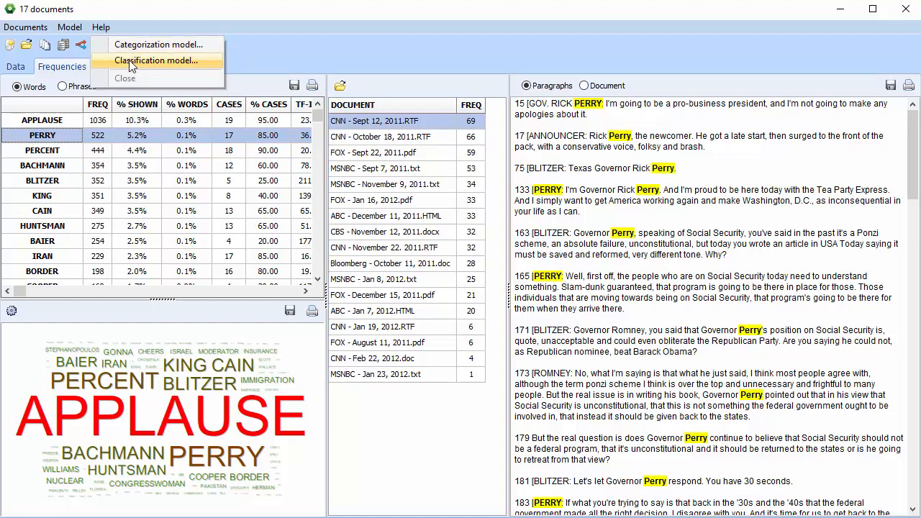
pyautogui.moveTo(159, 44)
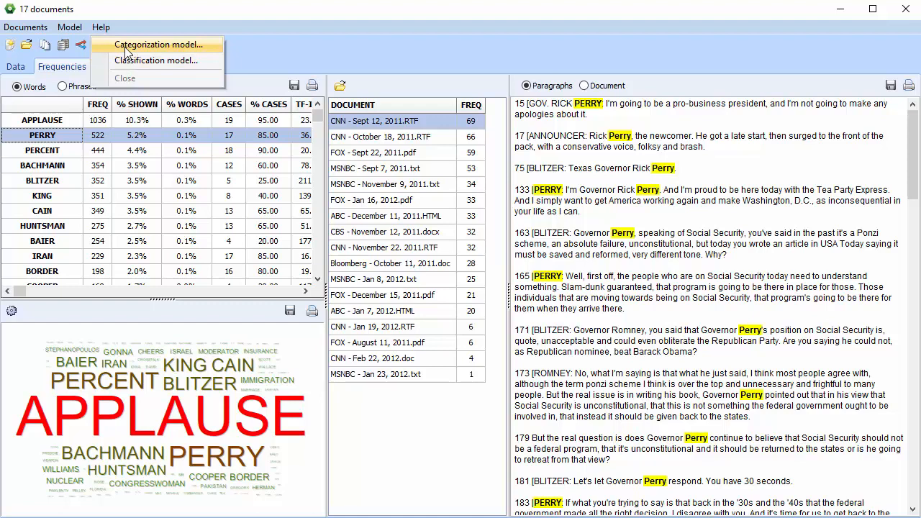
# - Load Political Stances.wcat, run it on the debates, and show Bloomberg October 11 passages
pyautogui.click(159, 43)
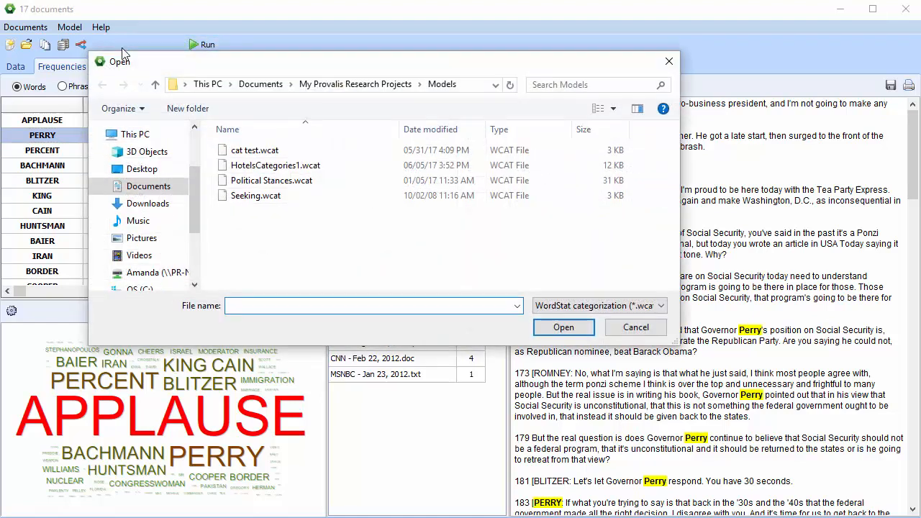
pyautogui.click(270, 180)
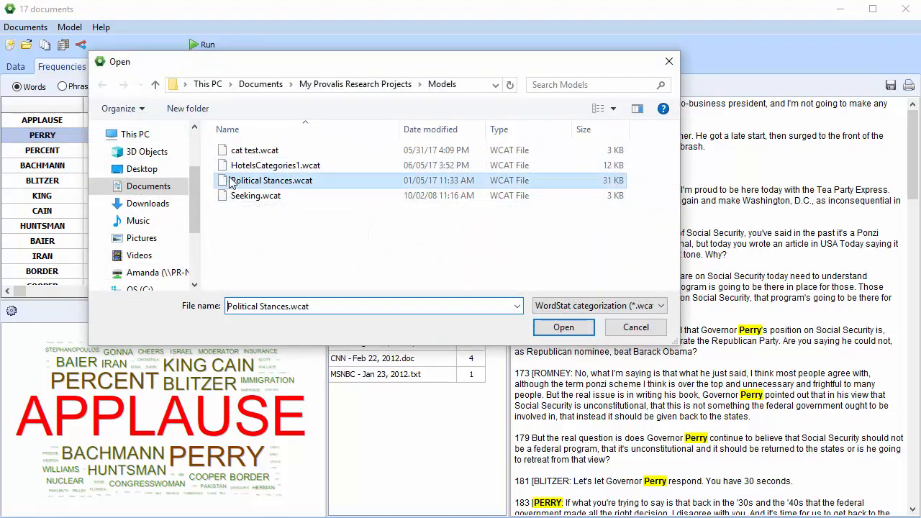
pyautogui.click(564, 326)
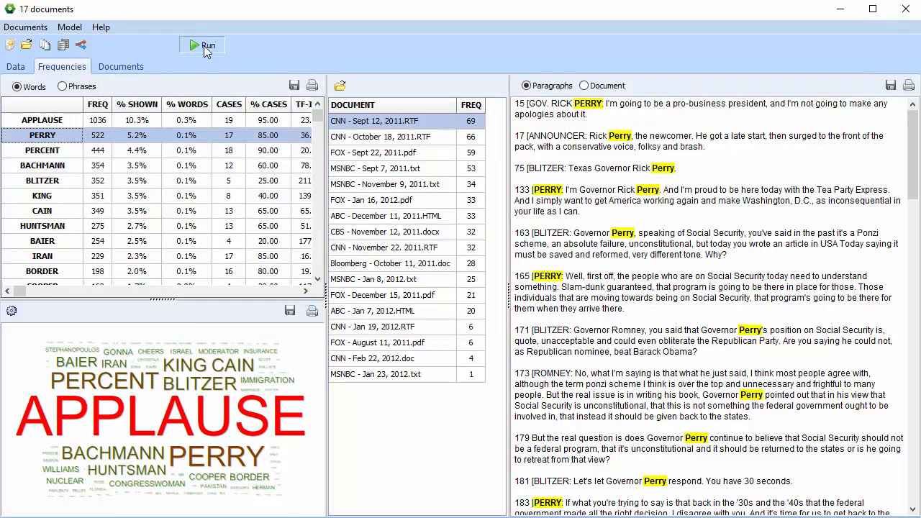
pyautogui.click(207, 45)
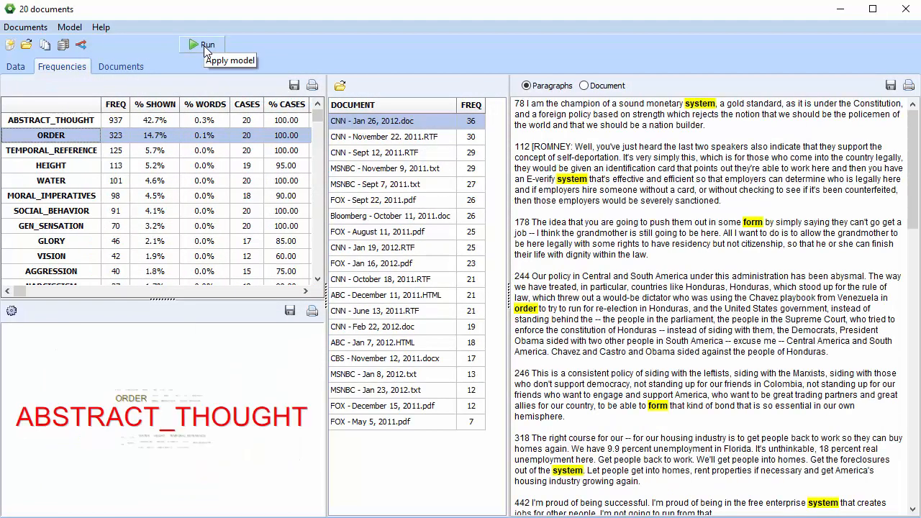
pyautogui.moveTo(230, 126)
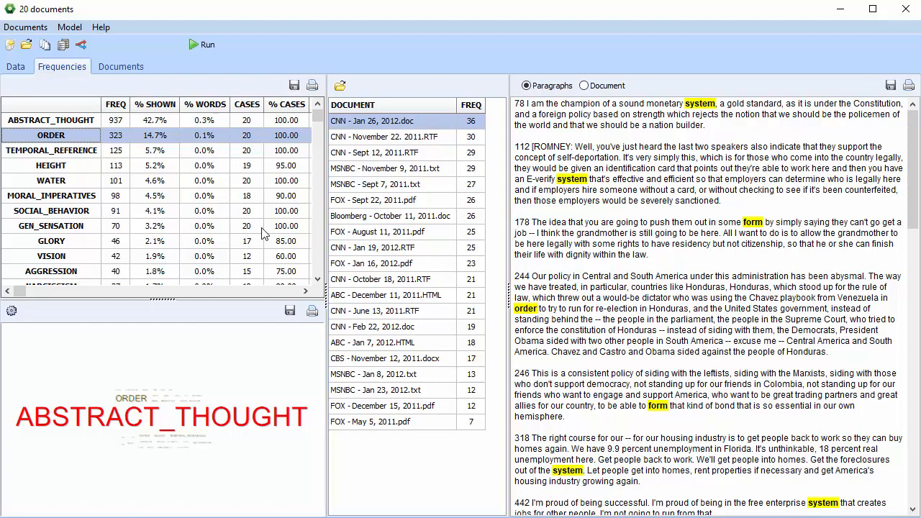
pyautogui.moveTo(472, 136)
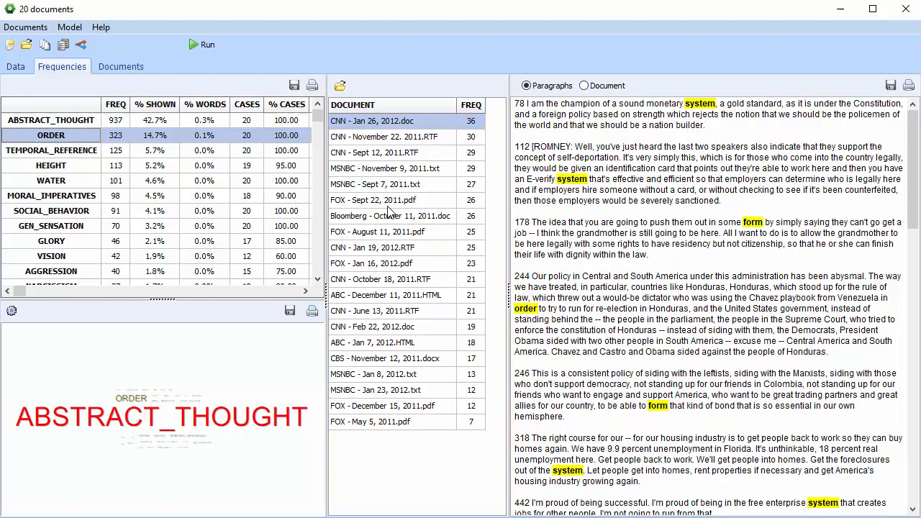
pyautogui.click(391, 216)
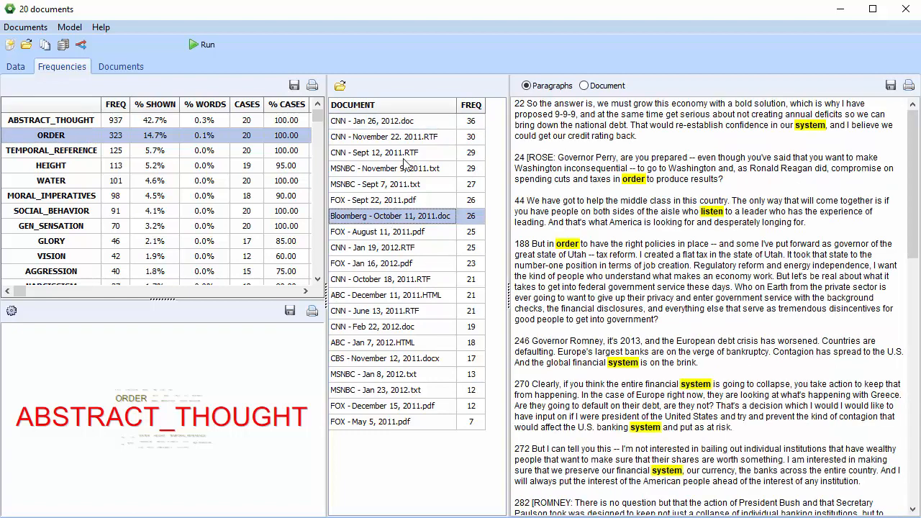
# - Open the Bloomberg October 11 debate document before closing Document Explorer
pyautogui.doubleClick(391, 216)
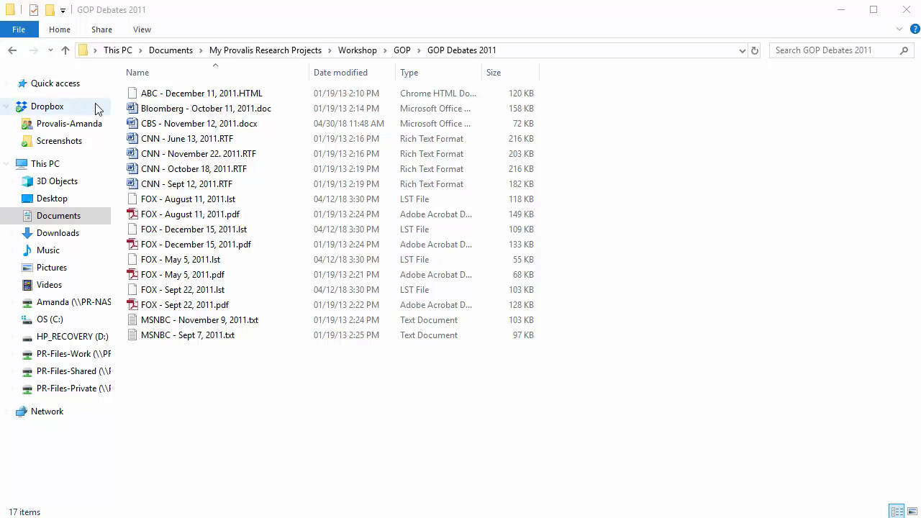
# - Select Bloomberg through CNN Sept 12 files, go up to Workshop and bring up GOP folder actions
pyautogui.click(204, 108)
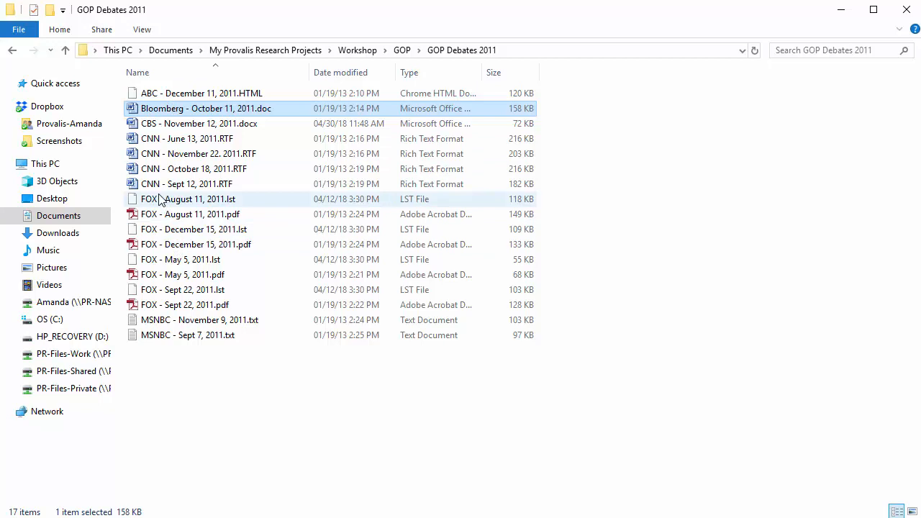
pyautogui.click(187, 184)
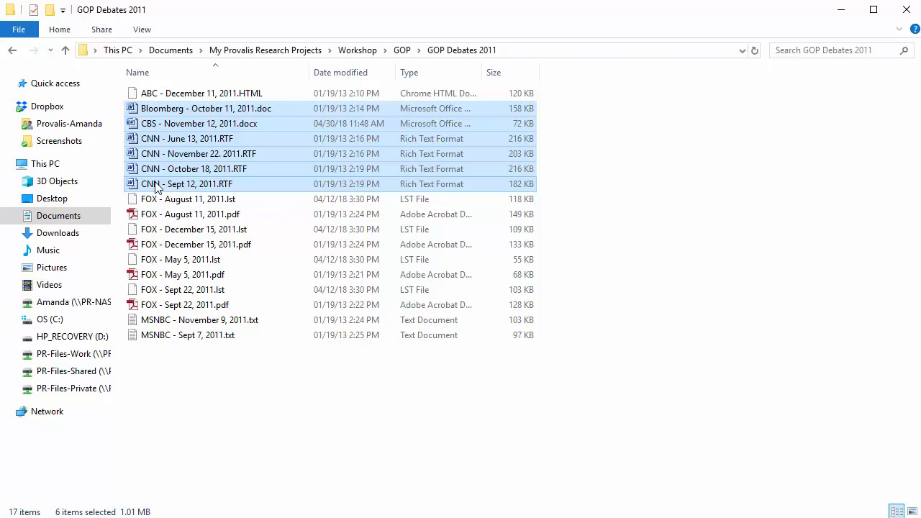
pyautogui.click(66, 49)
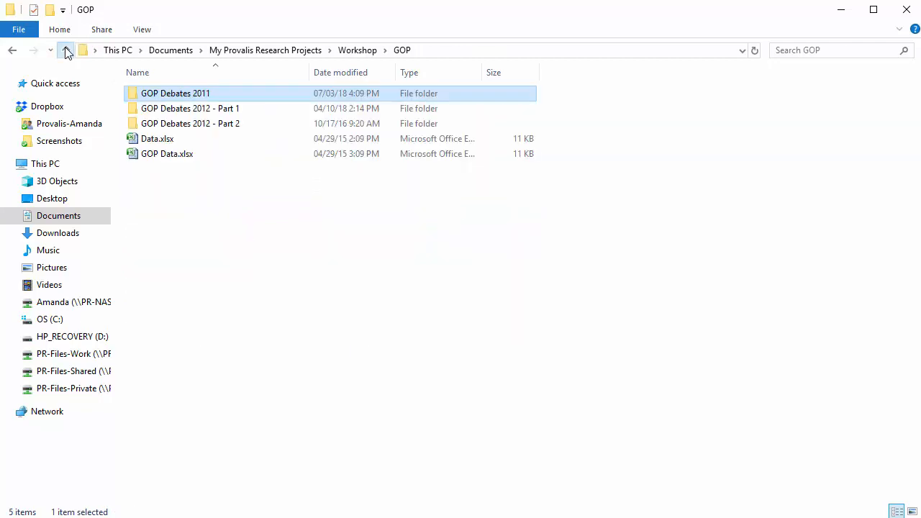
pyautogui.click(66, 49)
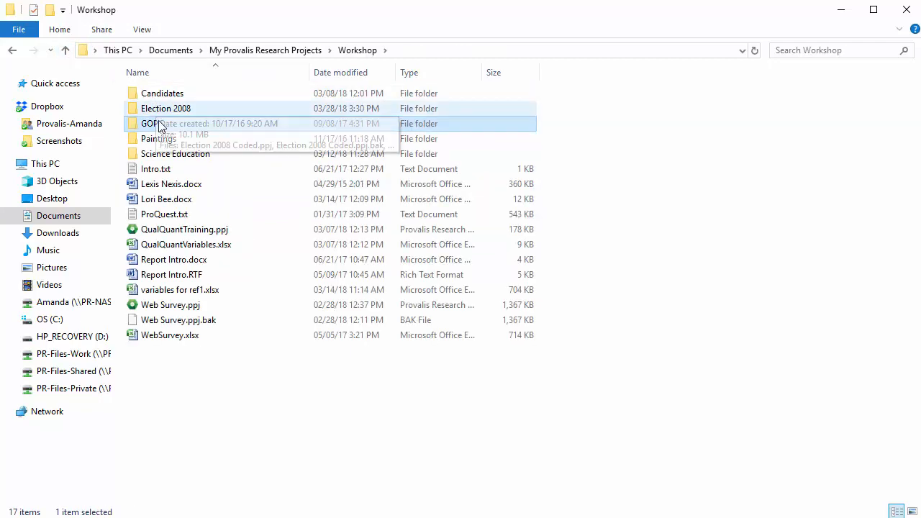
pyautogui.rightClick(149, 124)
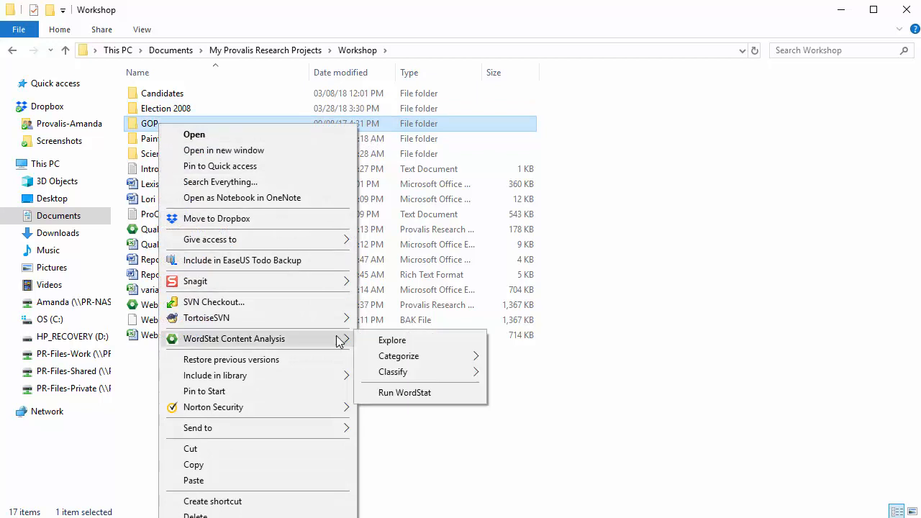
pyautogui.moveTo(414, 396)
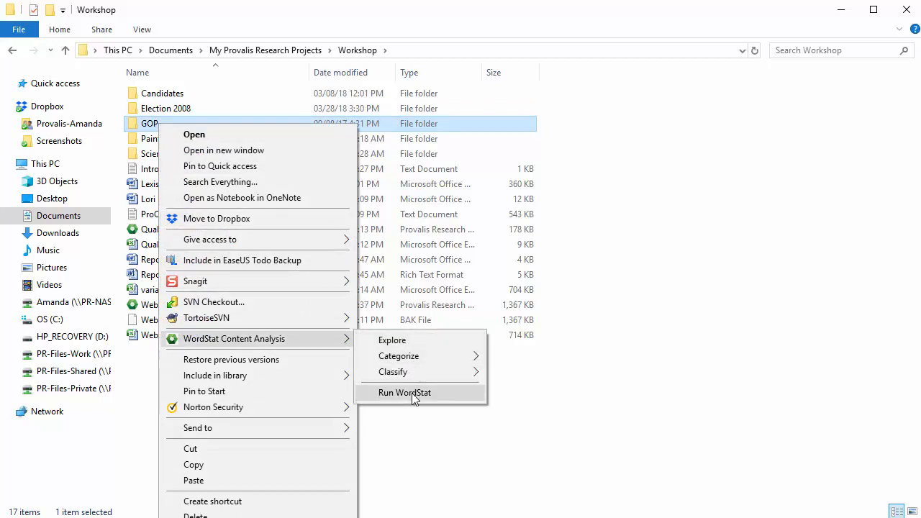
# - Run WordStat on the GOP folder, keeping all file types checked
pyautogui.click(404, 391)
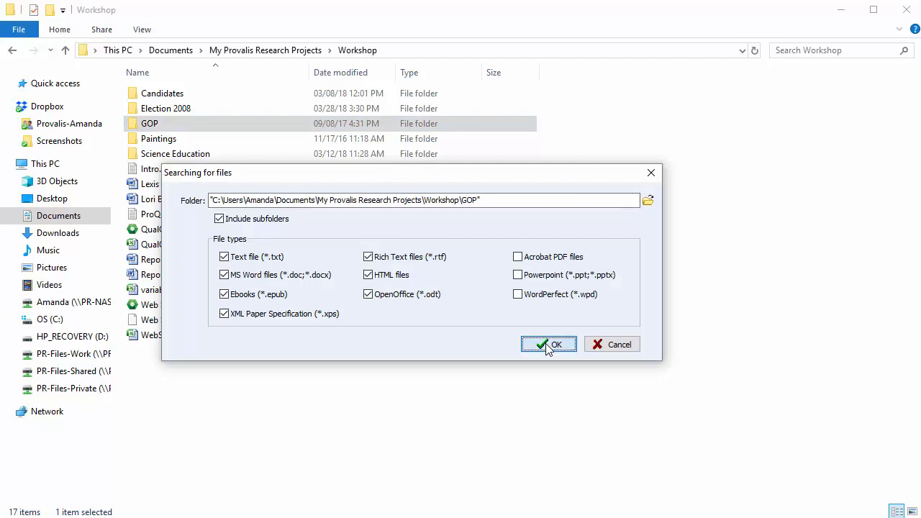
pyautogui.click(548, 344)
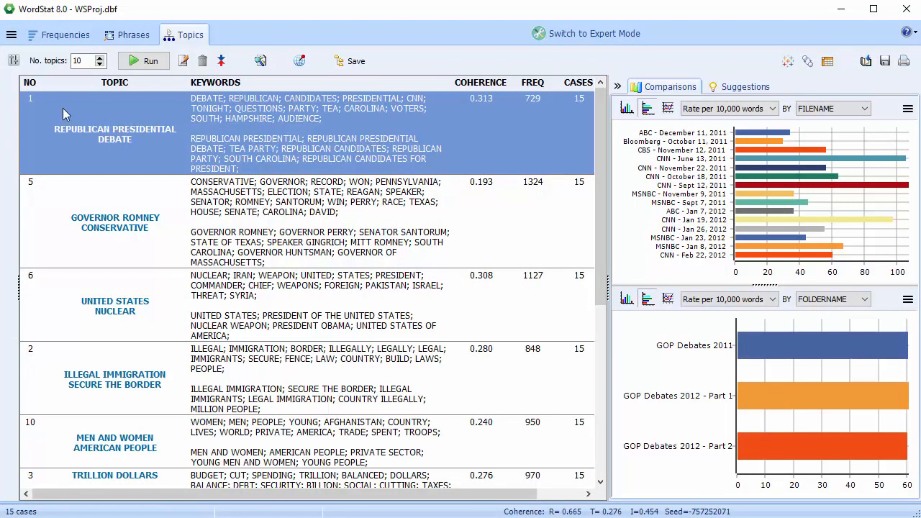
pyautogui.click(64, 34)
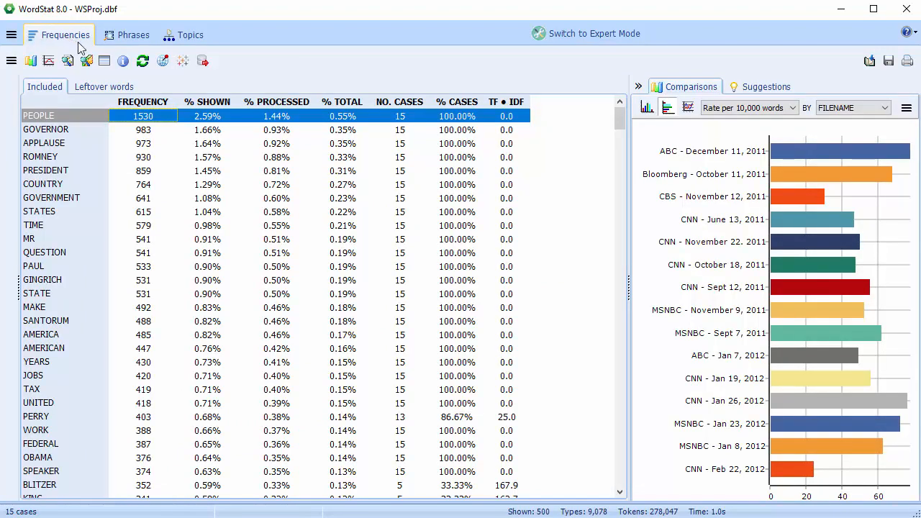
pyautogui.click(132, 34)
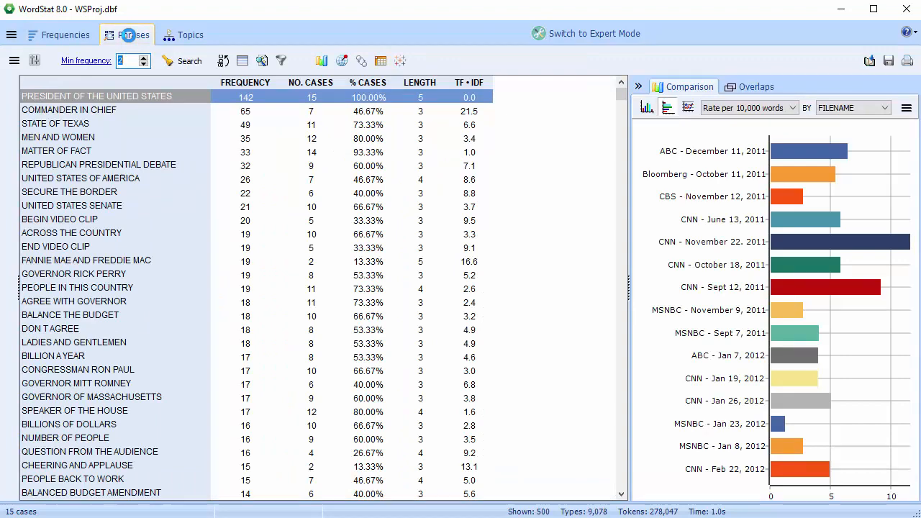
pyautogui.click(190, 35)
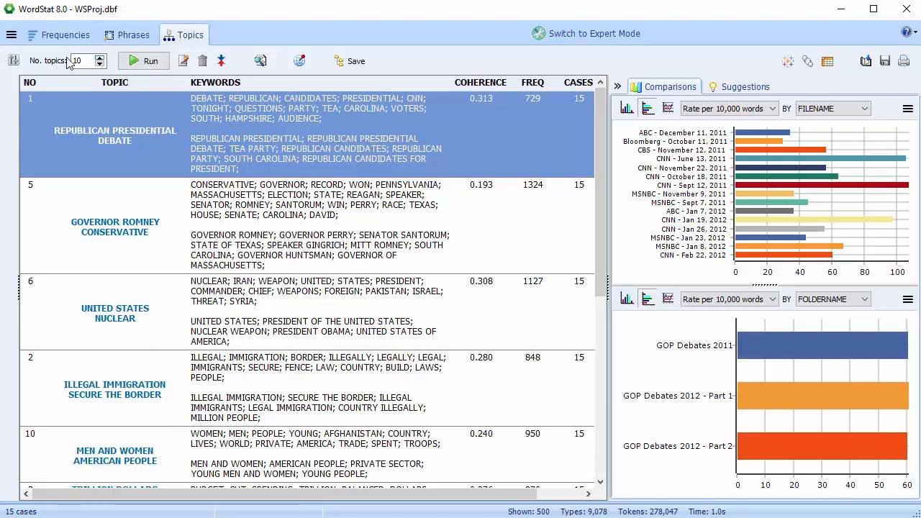
# - Switch to Expert mode, view the Crosstab, then the Cooccurrences dendrogram of debate keywords
pyautogui.click(11, 35)
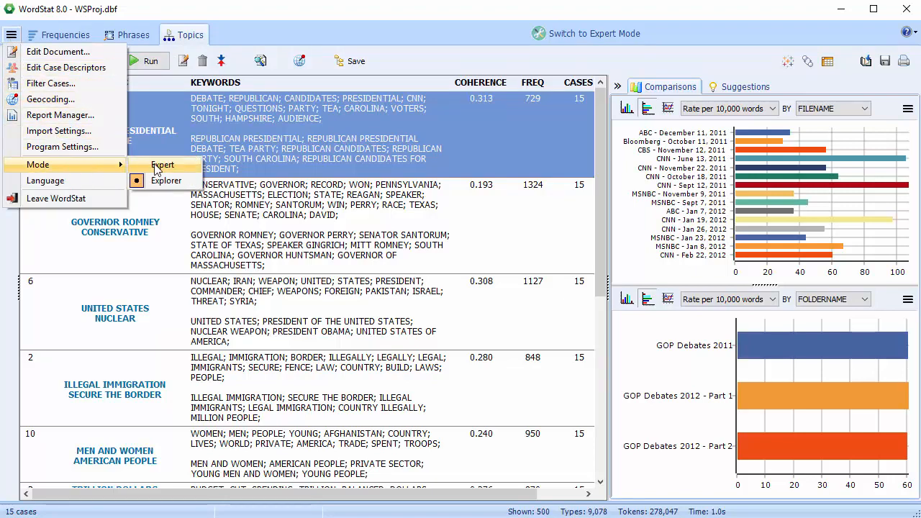
pyautogui.click(161, 164)
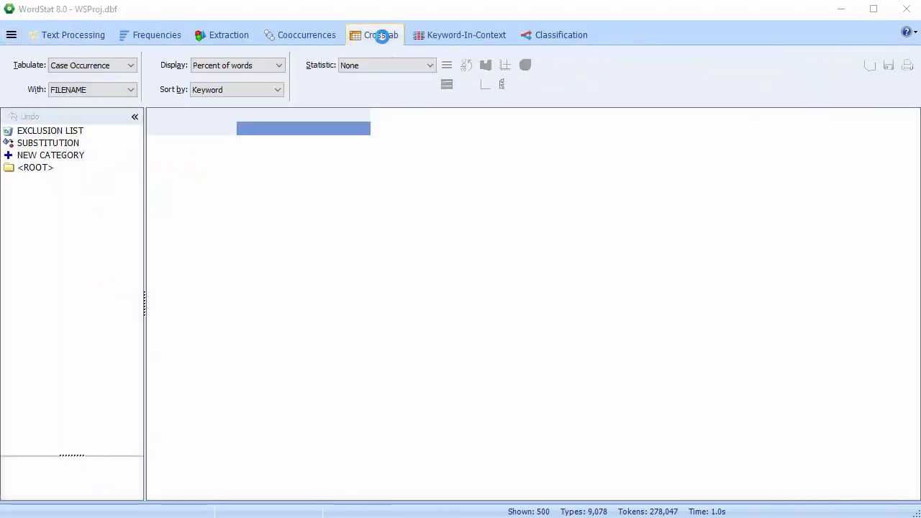
pyautogui.click(382, 35)
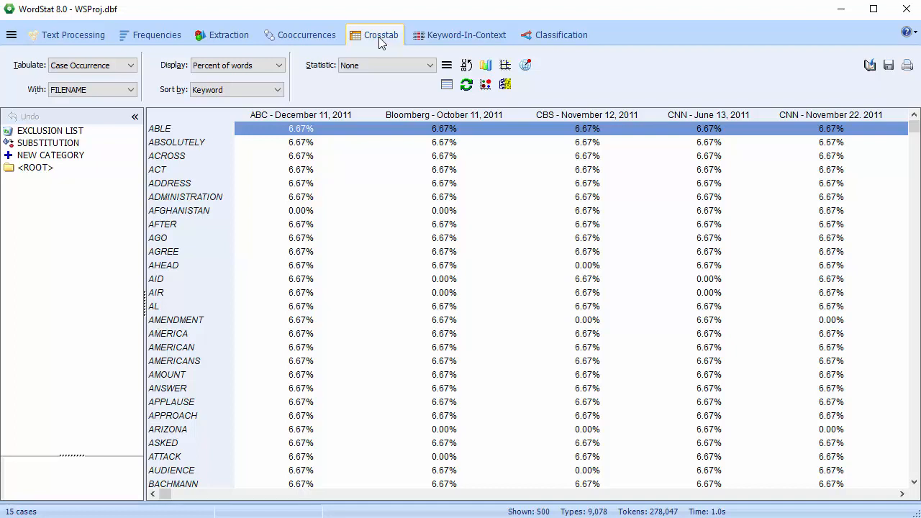
pyautogui.click(305, 34)
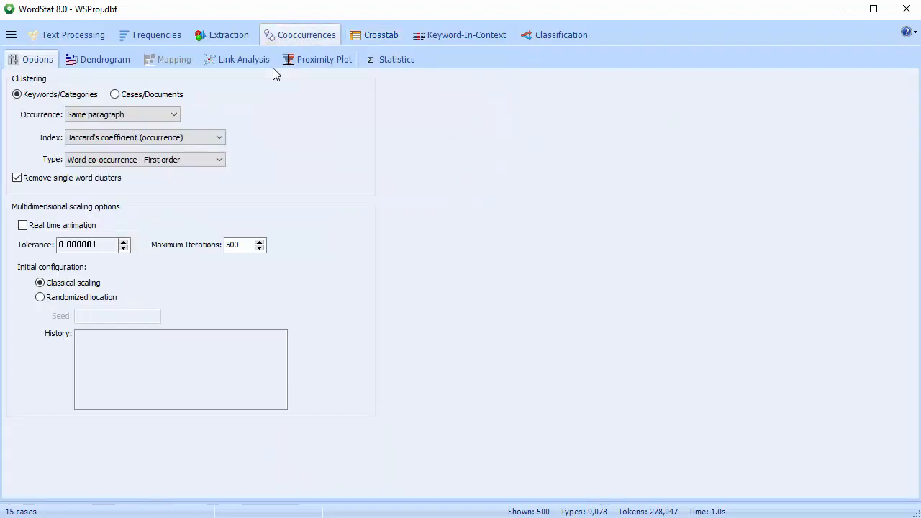
pyautogui.click(103, 59)
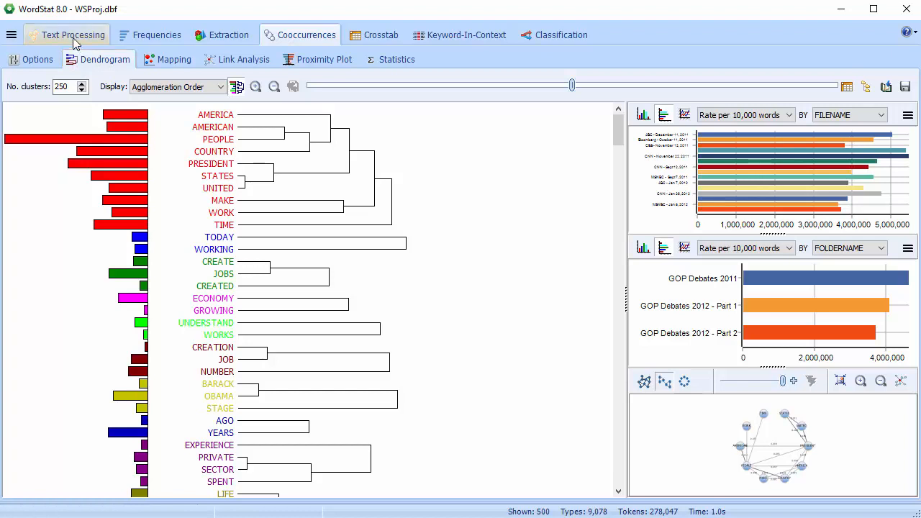
# - View Text Processing, close WordStat and decline saving Aerospace.wmodel changes
pyautogui.click(74, 34)
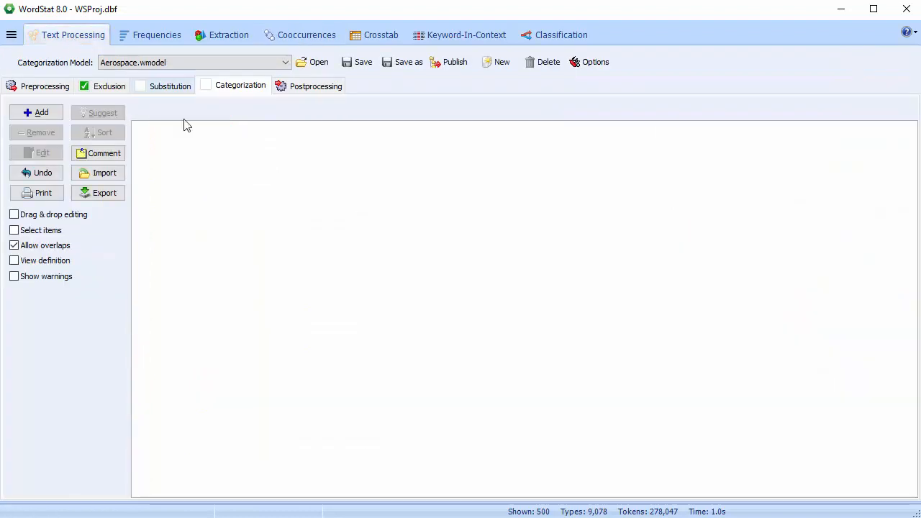
pyautogui.moveTo(210, 161)
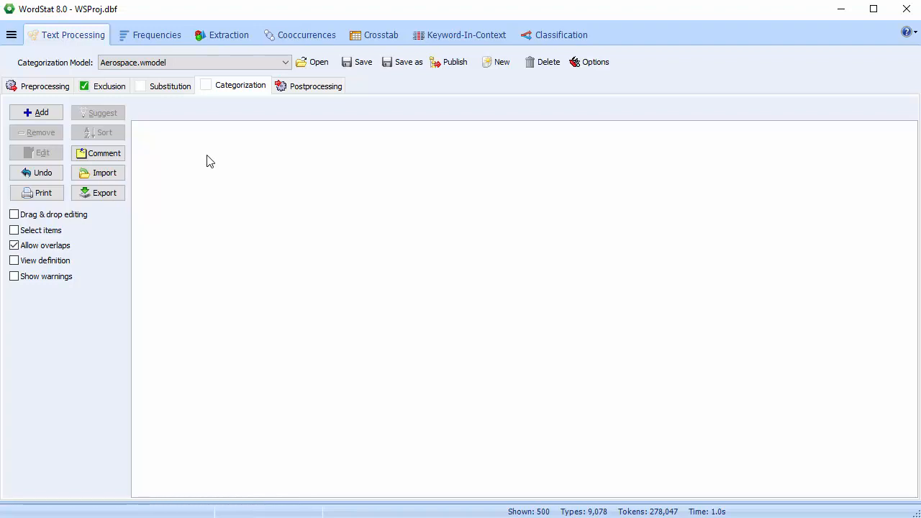
pyautogui.moveTo(792, 60)
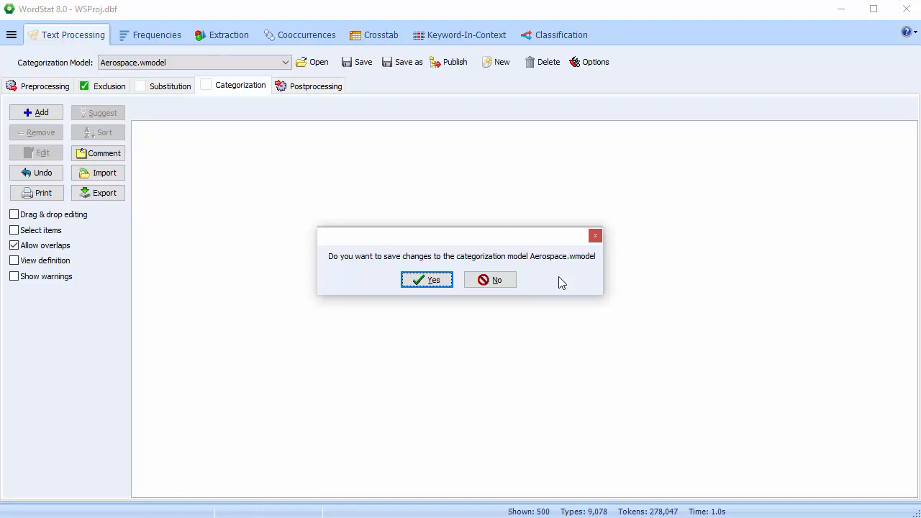
pyautogui.click(426, 279)
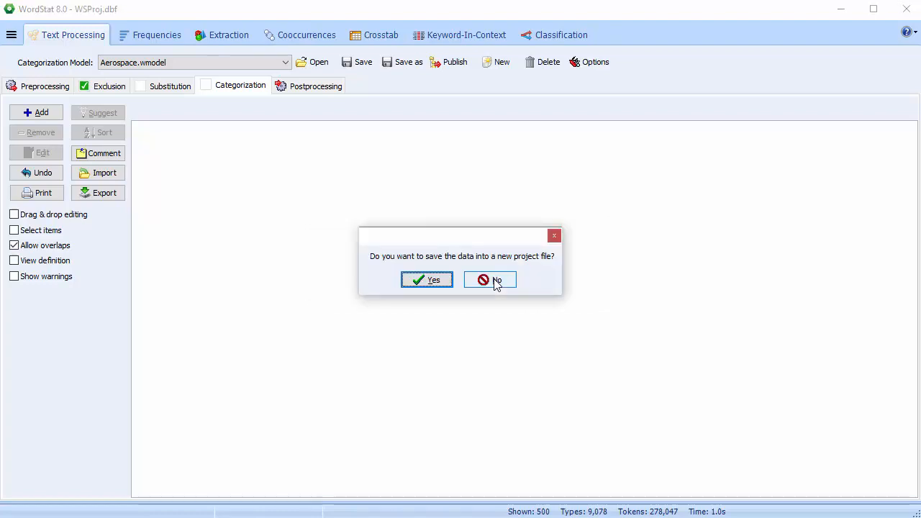